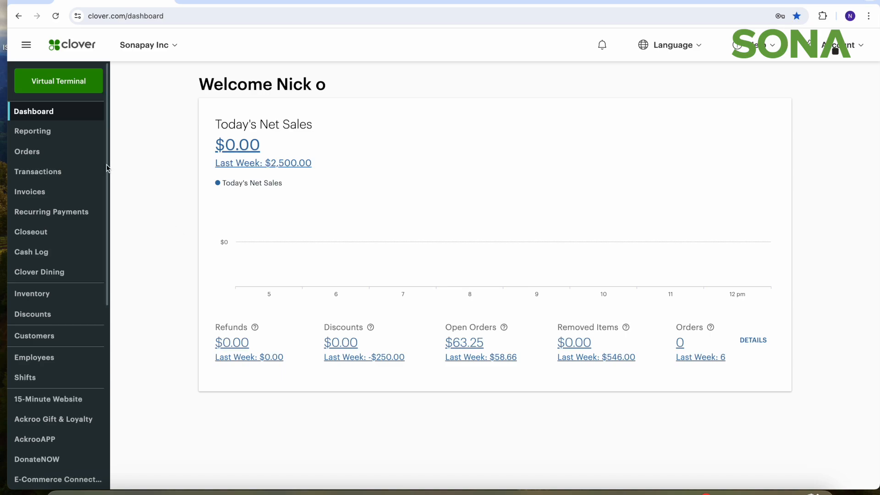
mouse_move(32, 293)
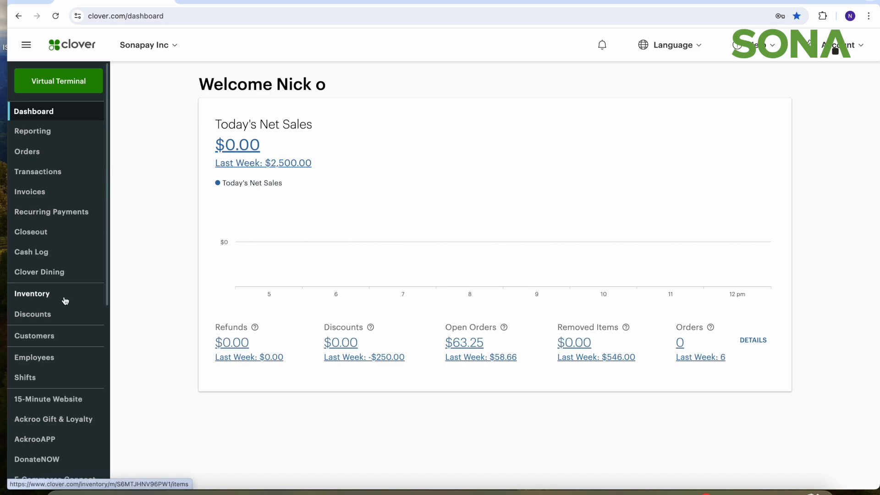
Open the Inventory Items list from the sidebar to see items with prices and stock.
left_click(32, 294)
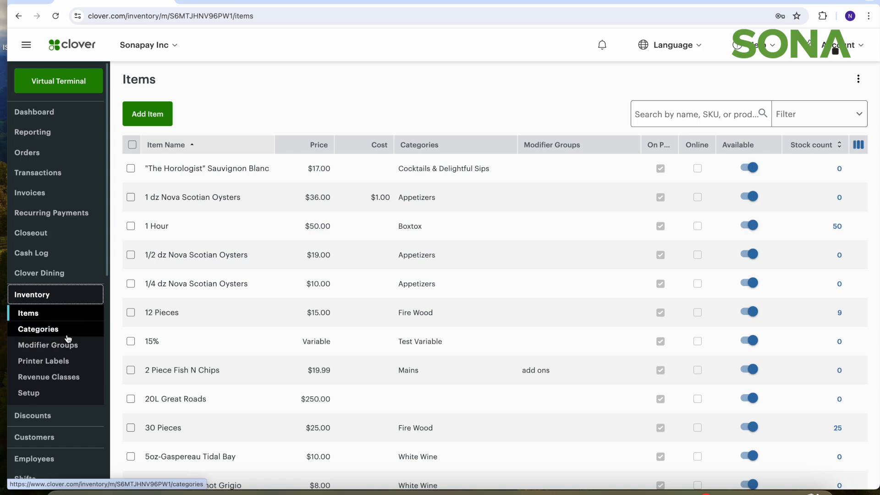
mouse_move(66, 321)
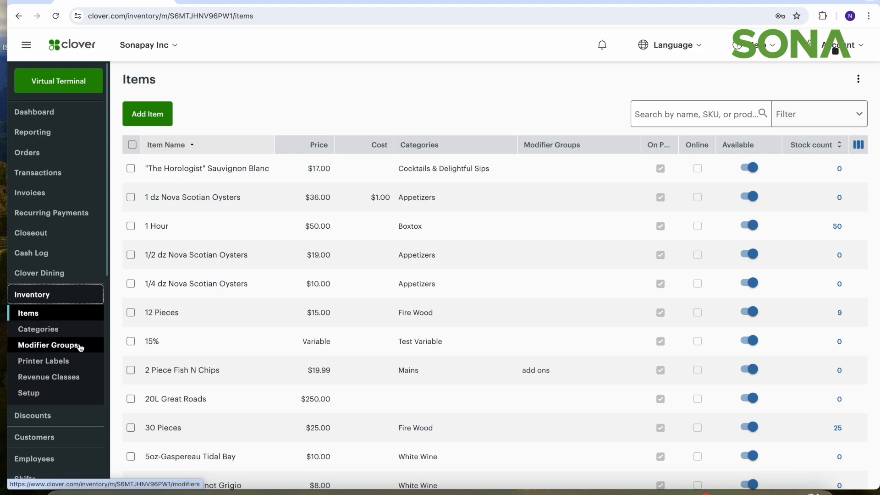
mouse_move(38, 329)
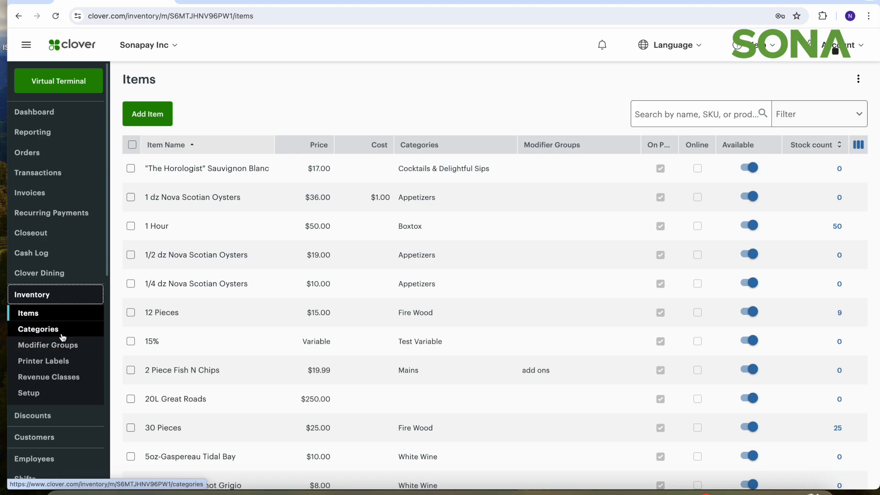
mouse_move(54, 330)
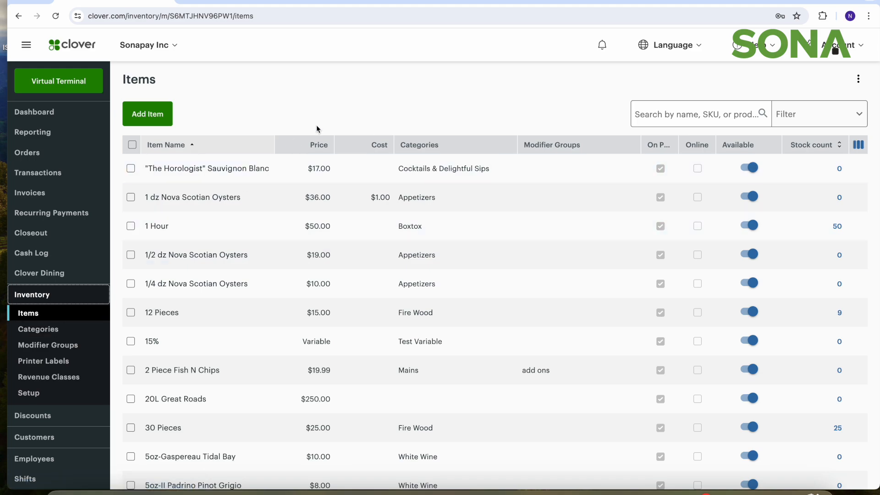
mouse_move(299, 120)
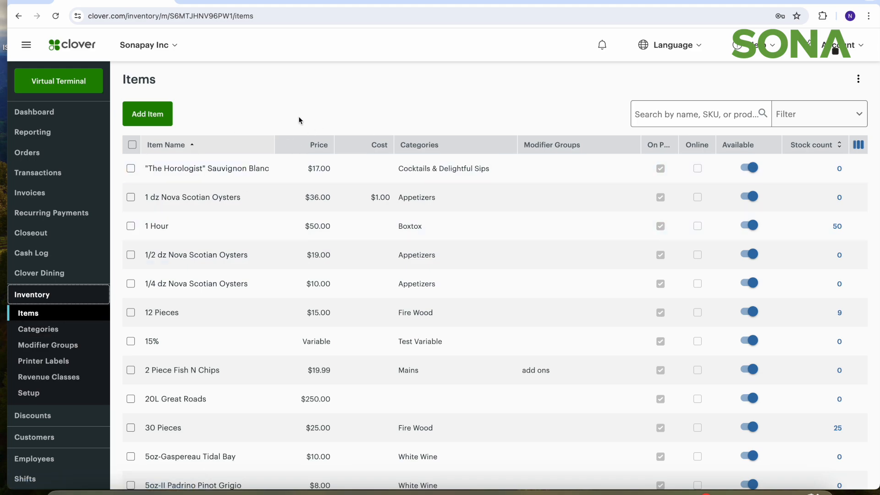
mouse_move(148, 114)
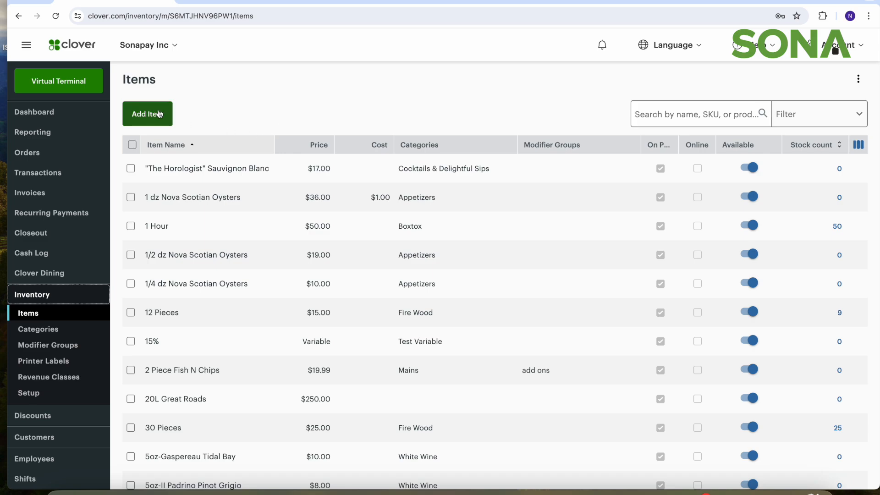
Add a new item named 'Jumbo Dog' priced at $3.00 and continue.
left_click(147, 114)
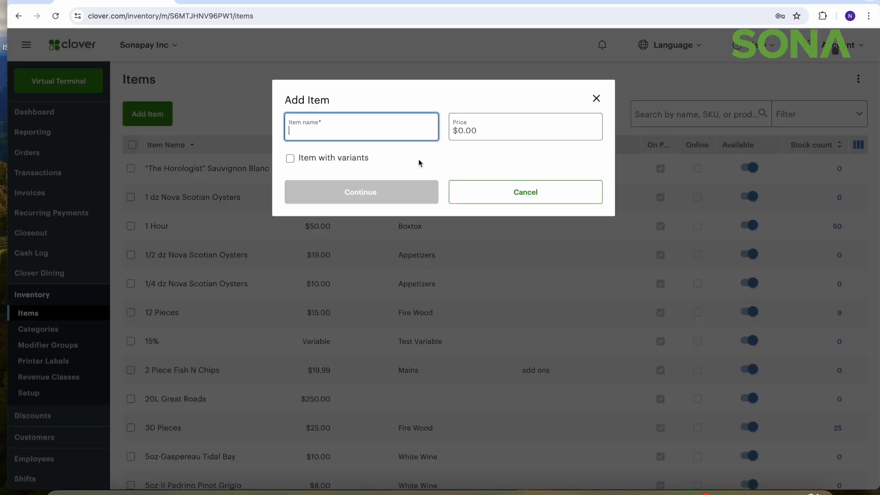
type("Jumbo Do")
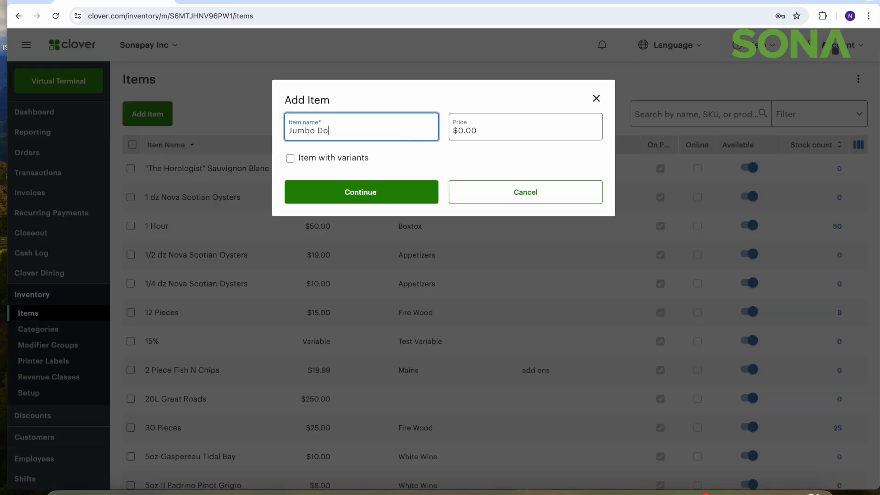
left_click(524, 130)
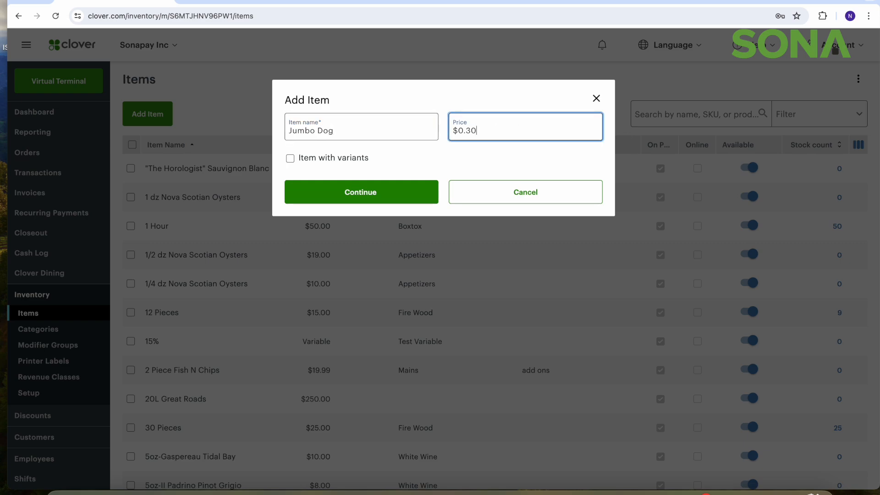
left_click(360, 192)
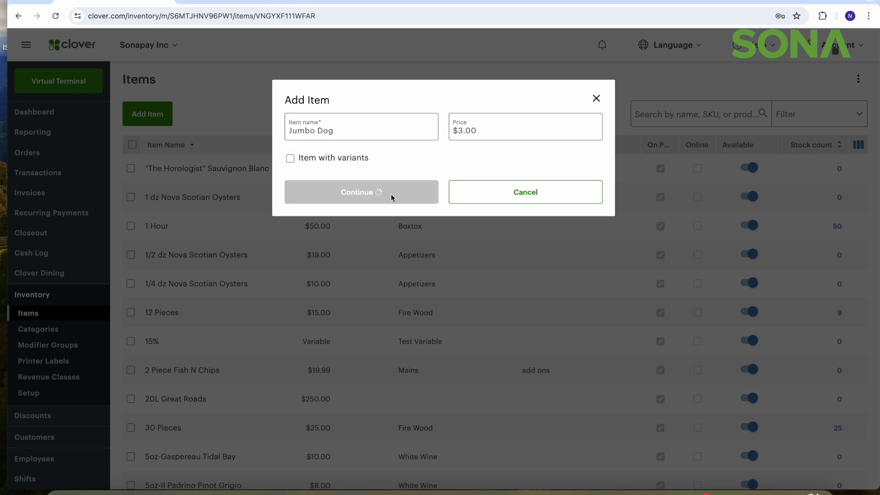
Keep Jumbo Dog's pricing type Fixed, set its item colour to Brown, and save.
left_click(361, 192)
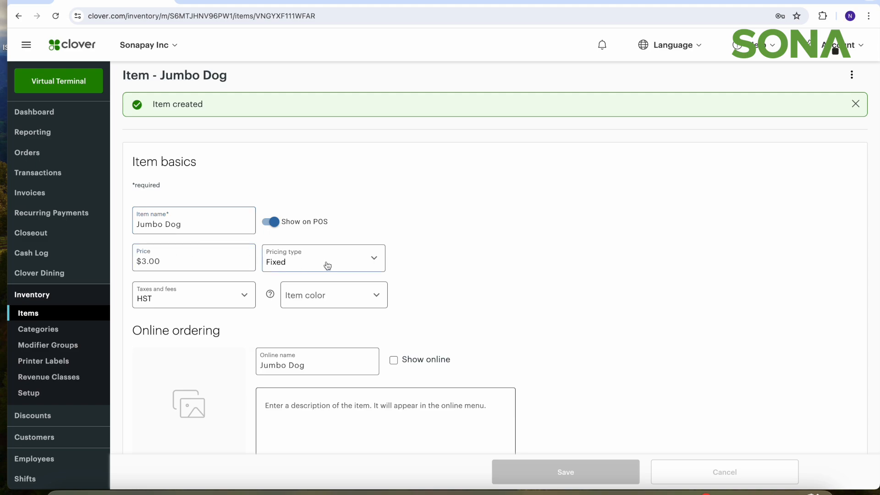
left_click(322, 258)
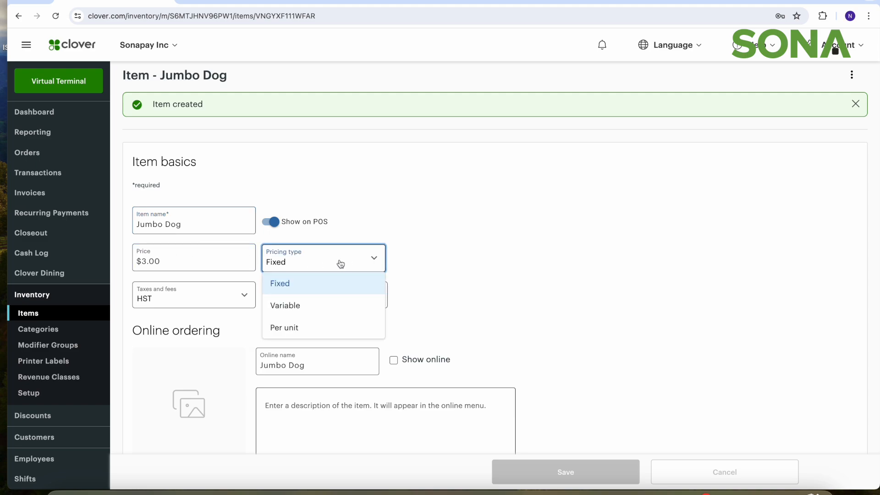
left_click(280, 283)
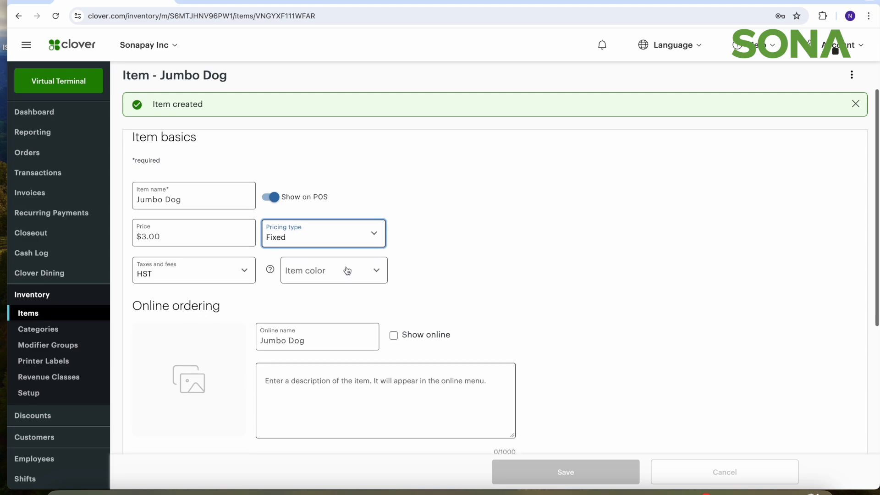
left_click(333, 270)
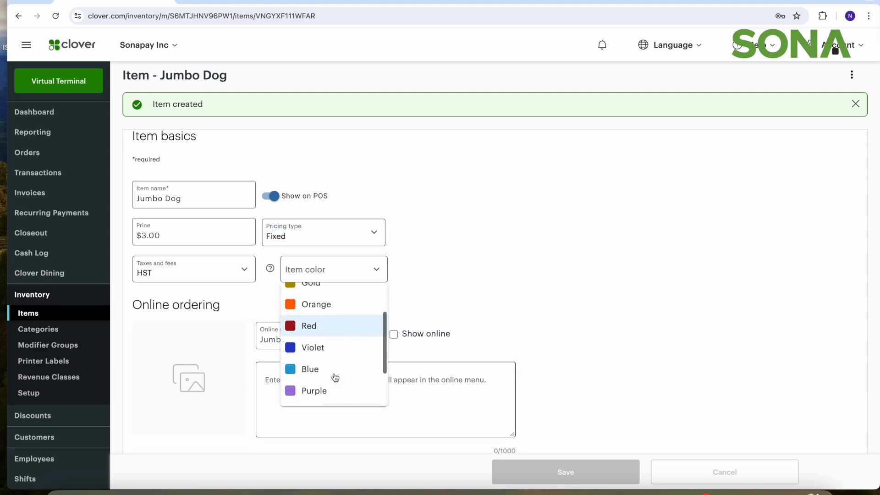
scroll("down", 3)
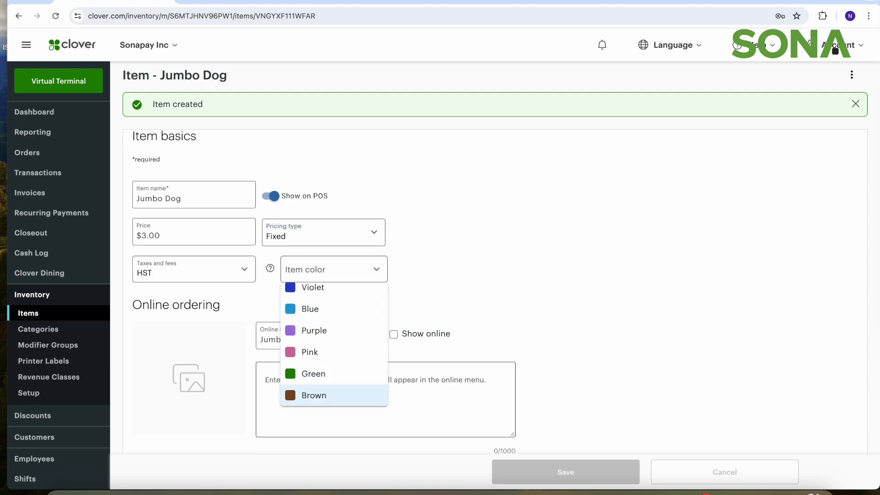
left_click(313, 395)
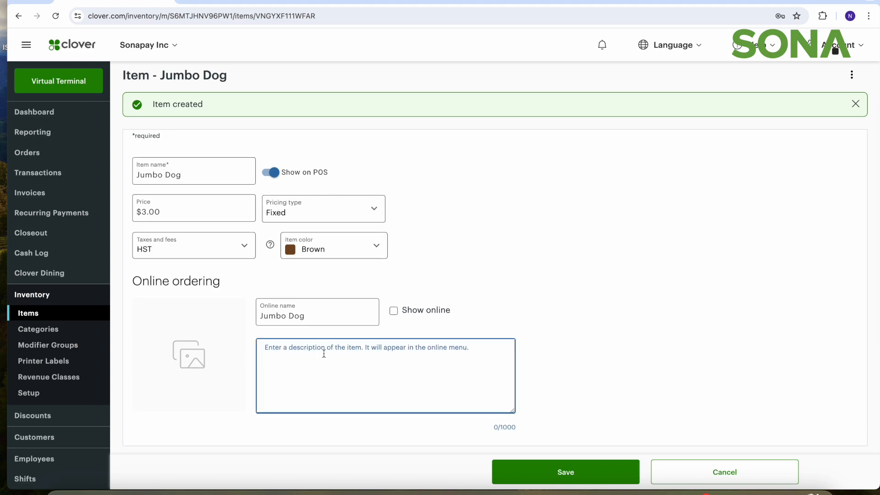
mouse_move(474, 330)
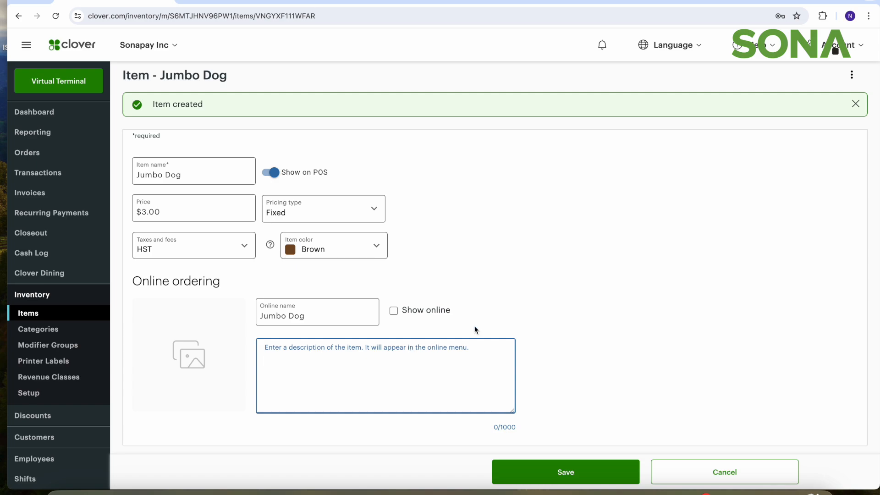
scroll("down", 3)
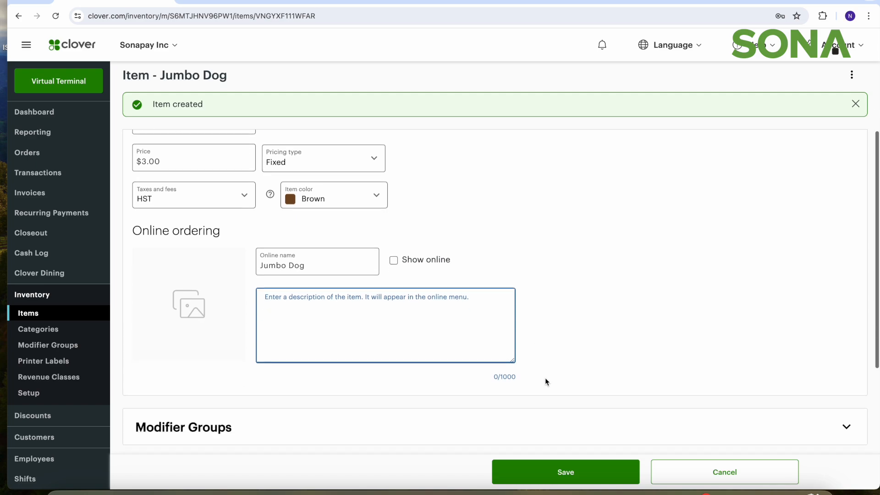
left_click(565, 472)
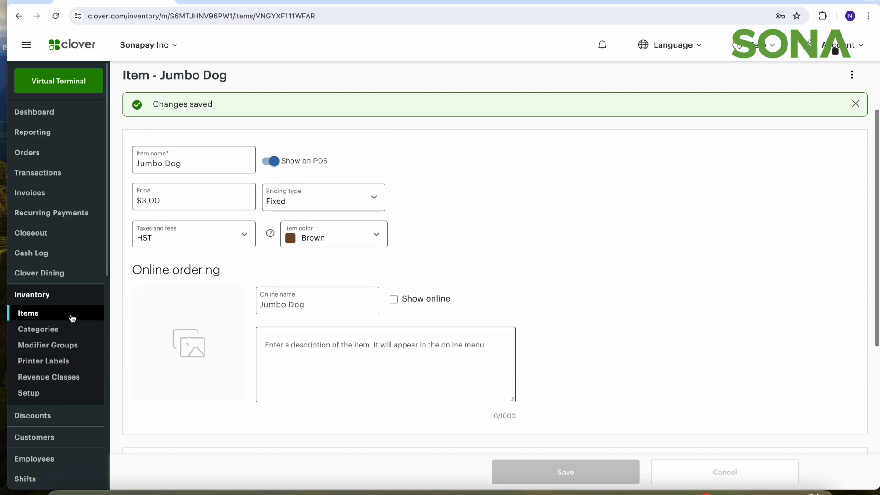
Search the Items list for 'jumbo' to confirm Jumbo Dog at $3.00, then clear the search.
left_click(28, 313)
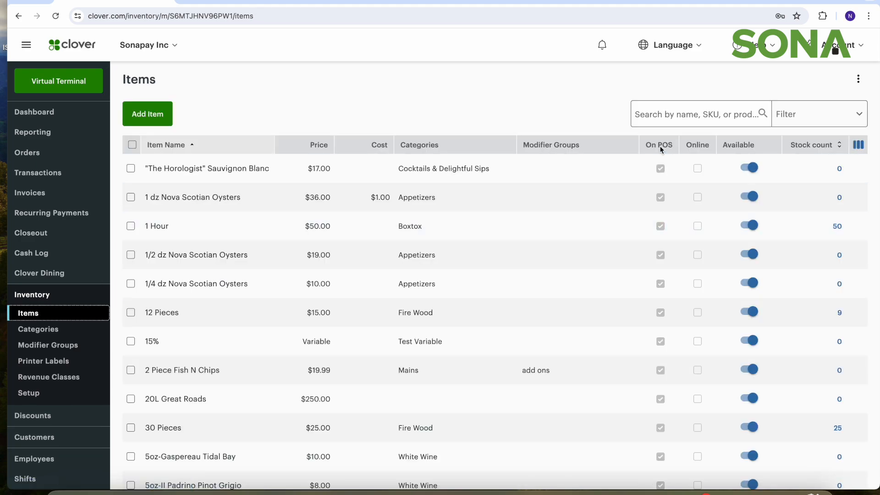
left_click(698, 114)
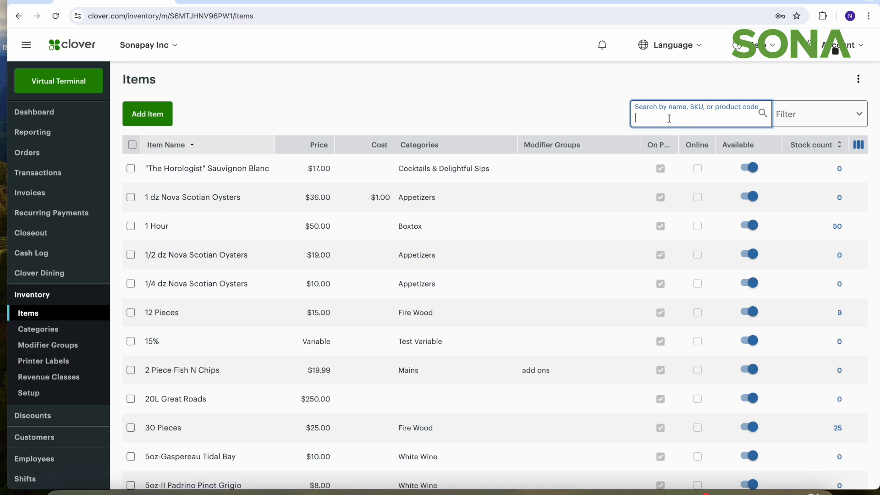
type("jumbo")
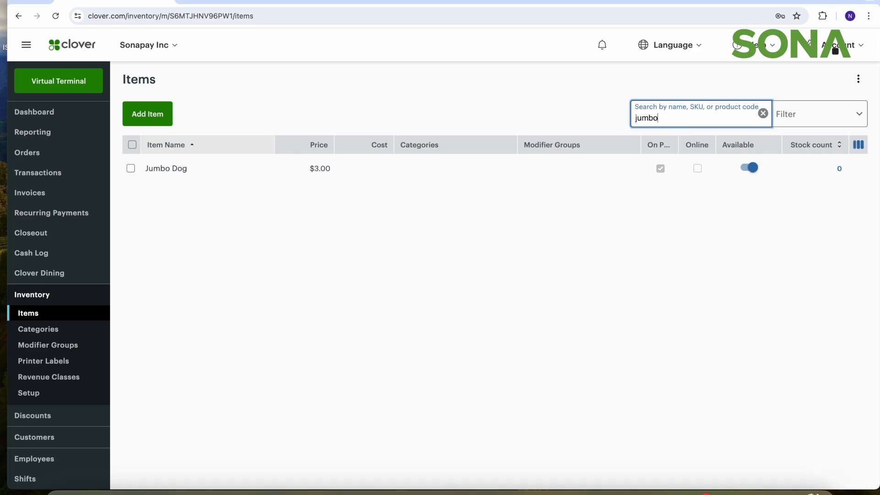
mouse_move(204, 168)
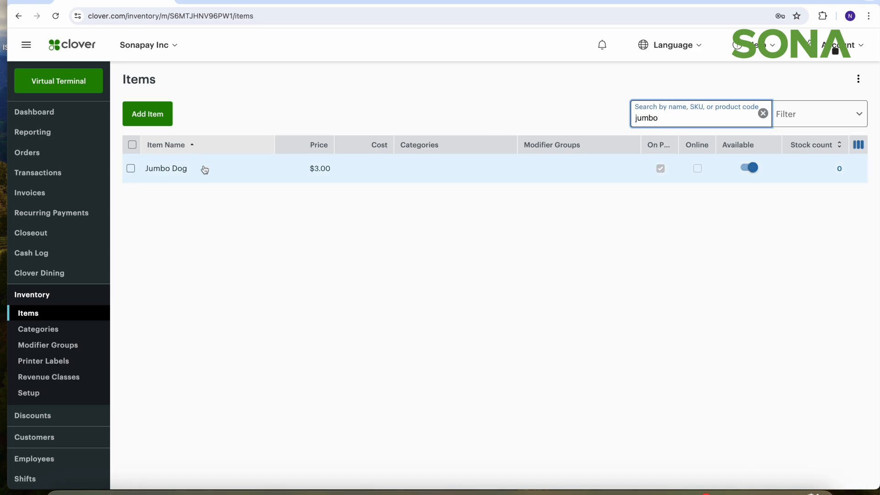
left_click(763, 114)
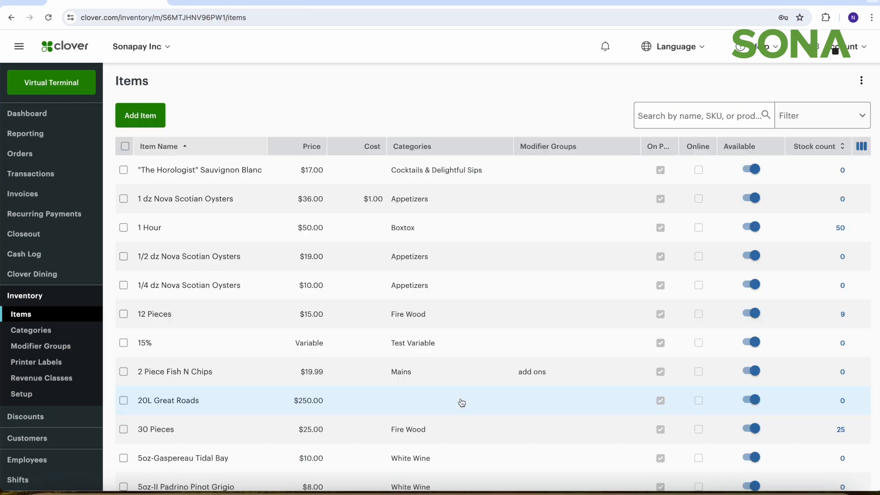
mouse_move(412, 349)
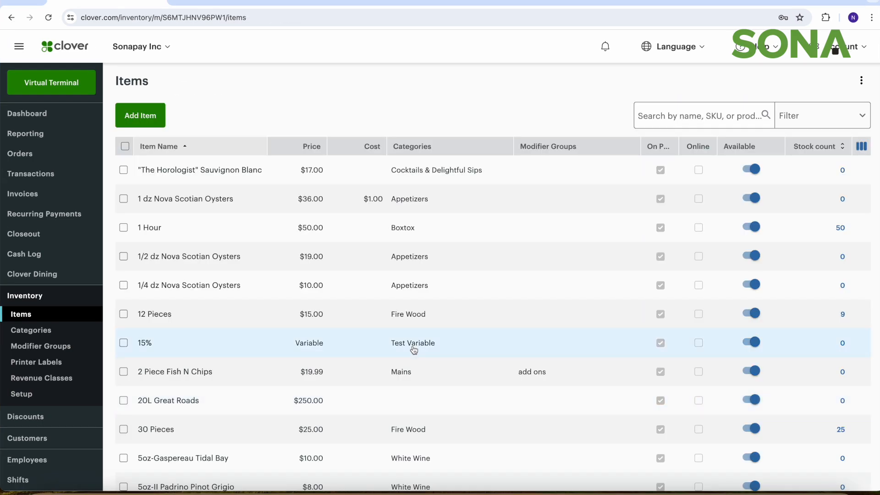
mouse_move(485, 255)
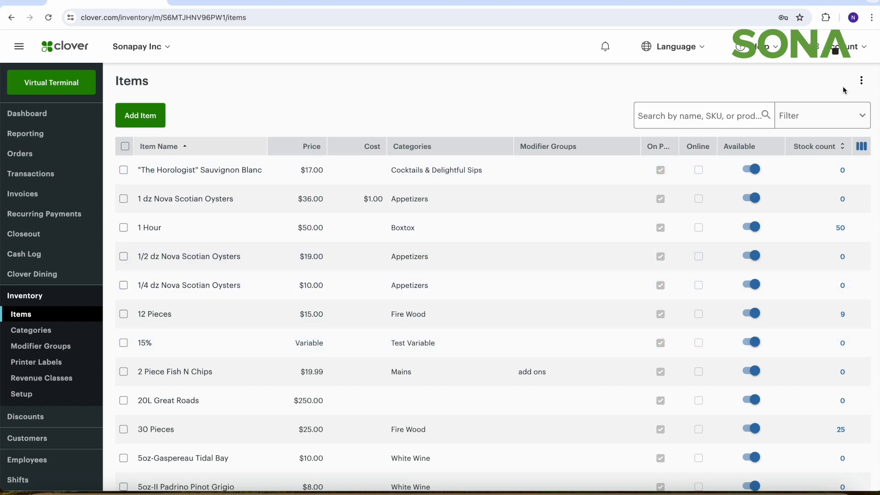
left_click(861, 80)
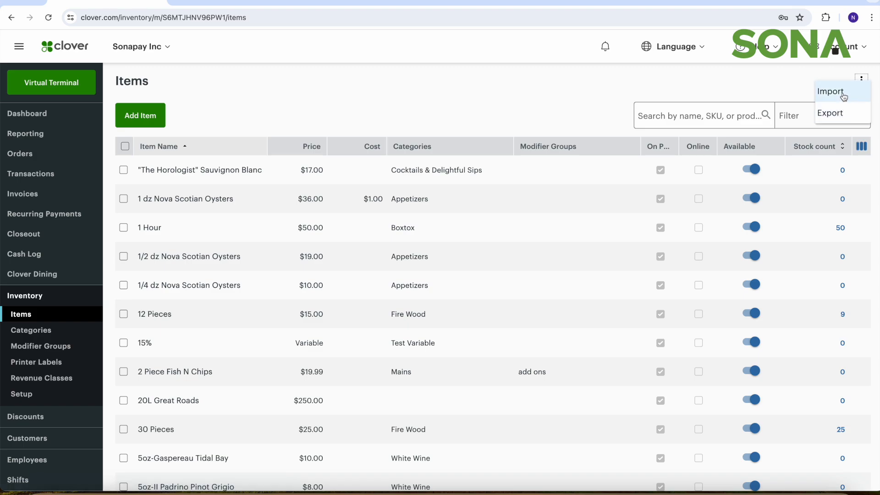
left_click(831, 92)
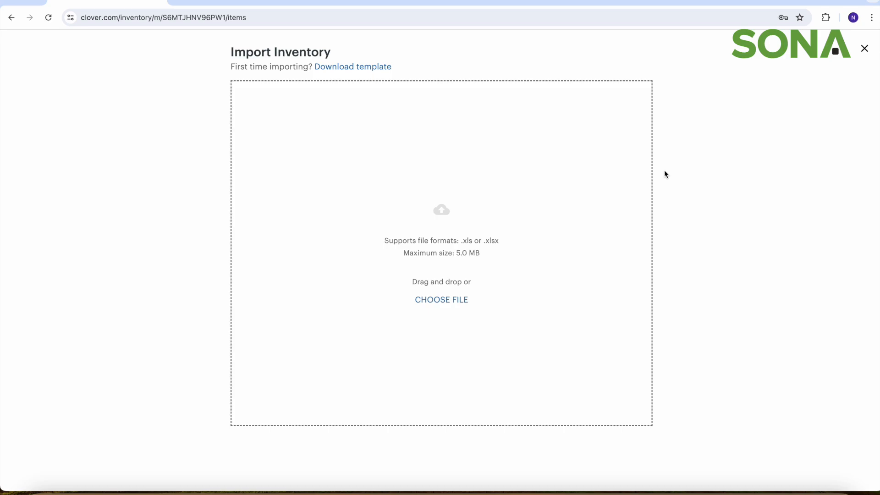
left_click(441, 299)
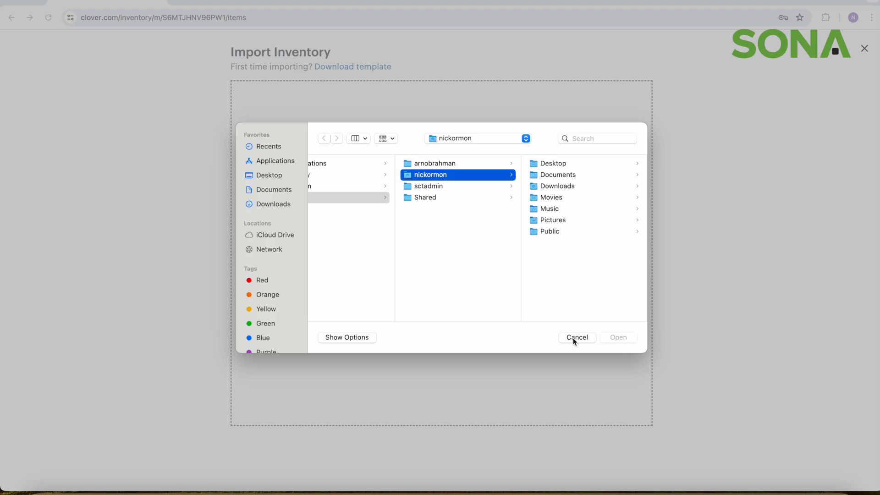
left_click(577, 337)
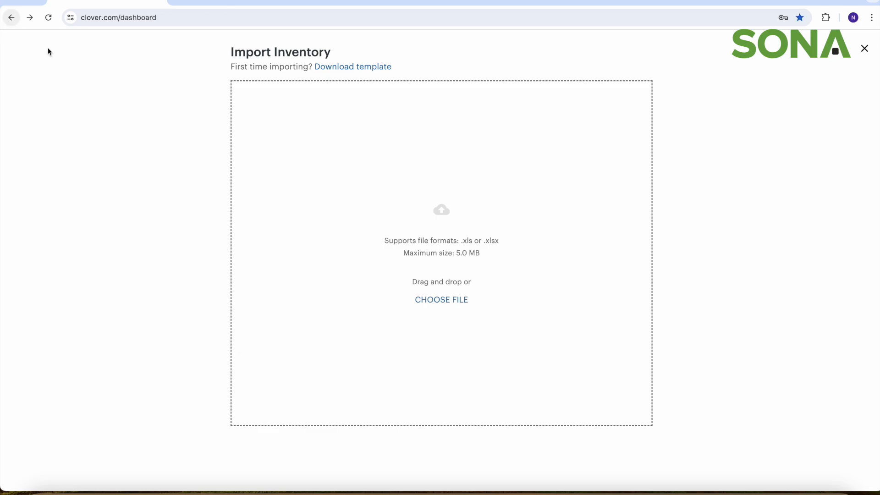
left_click(863, 48)
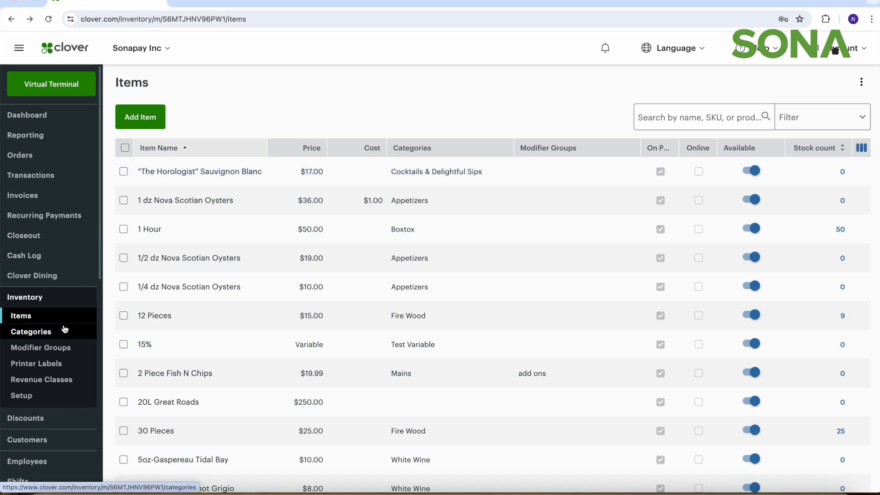
Show the inventory Categories list with each category's ID and item count.
left_click(32, 331)
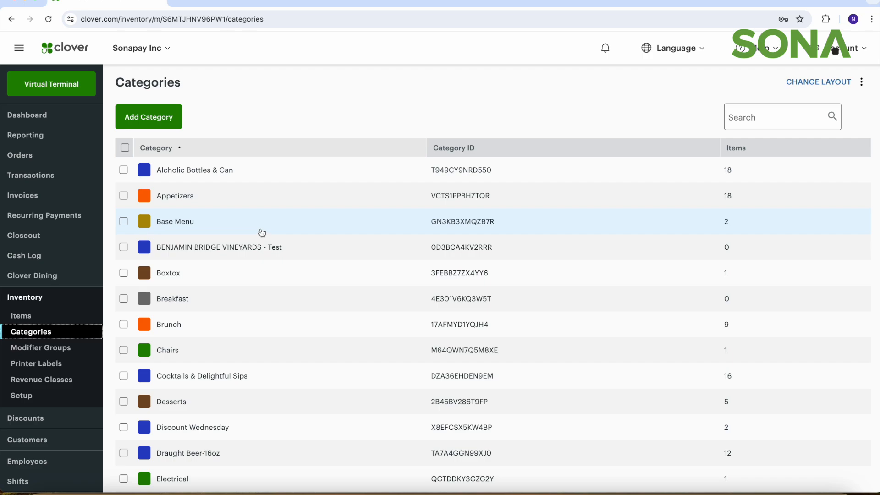
mouse_move(207, 258)
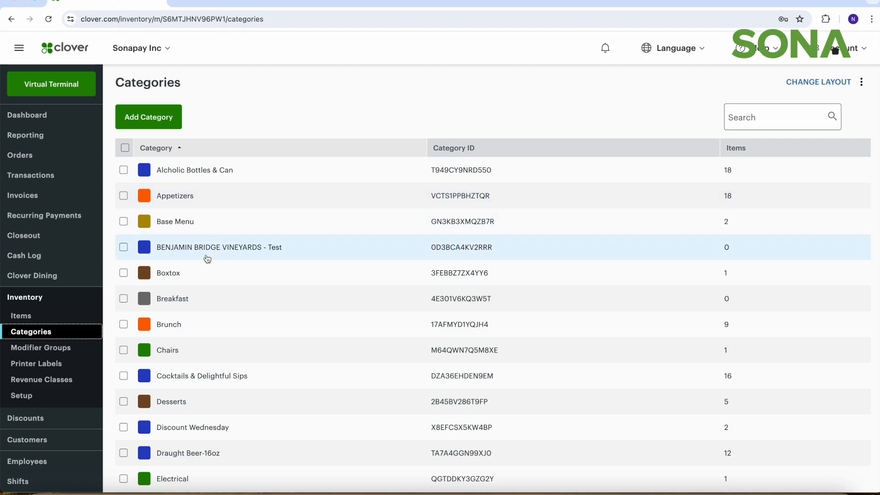
mouse_move(190, 299)
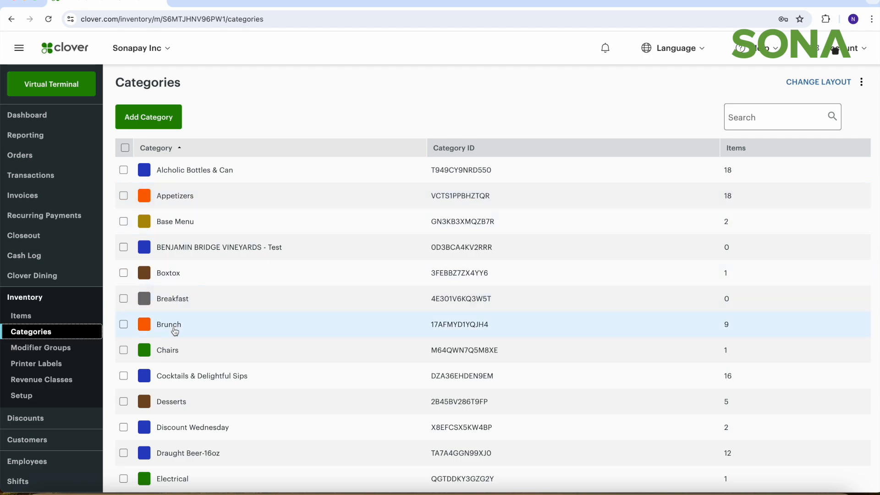
mouse_move(196, 401)
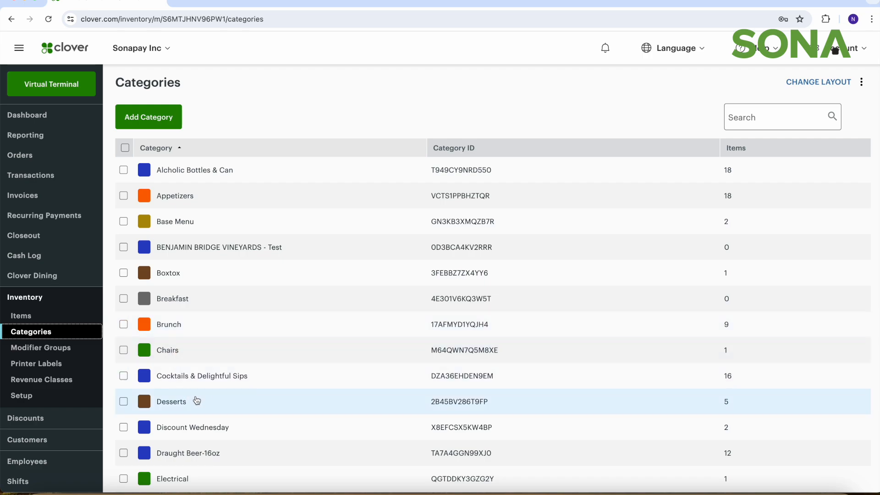
View the Desserts category's detail page with its name, brown colour and online name.
left_click(171, 401)
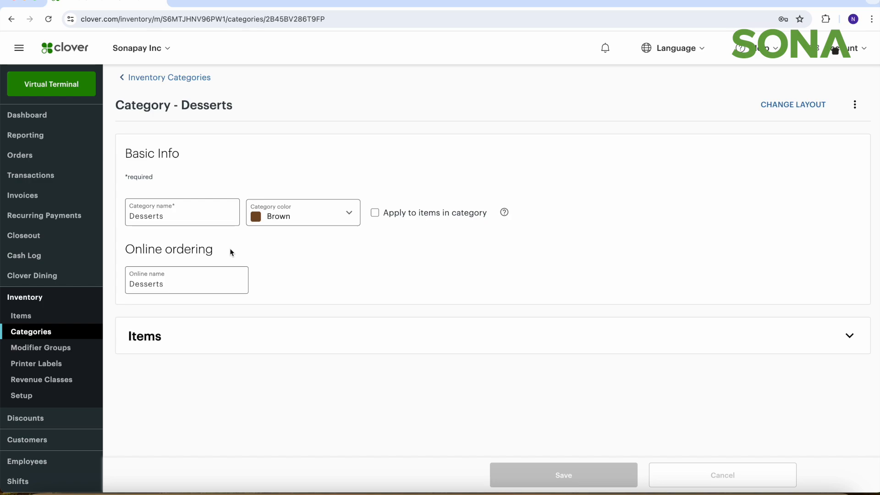
mouse_move(203, 233)
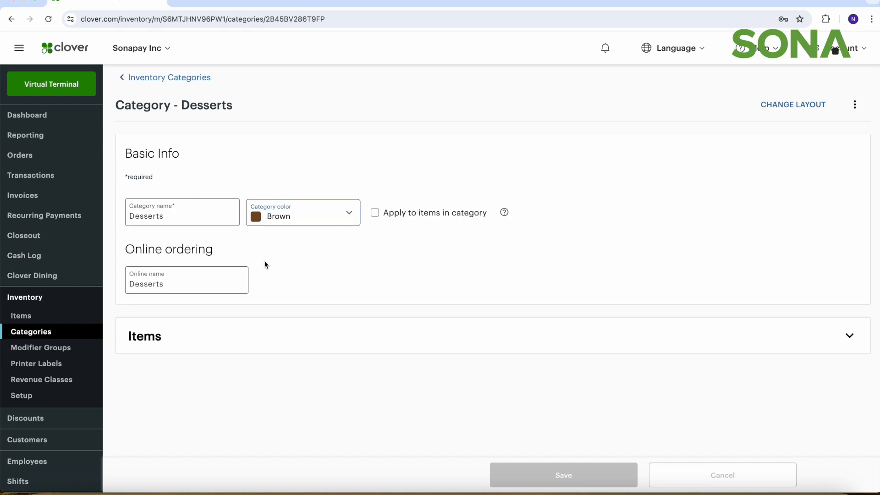
mouse_move(573, 255)
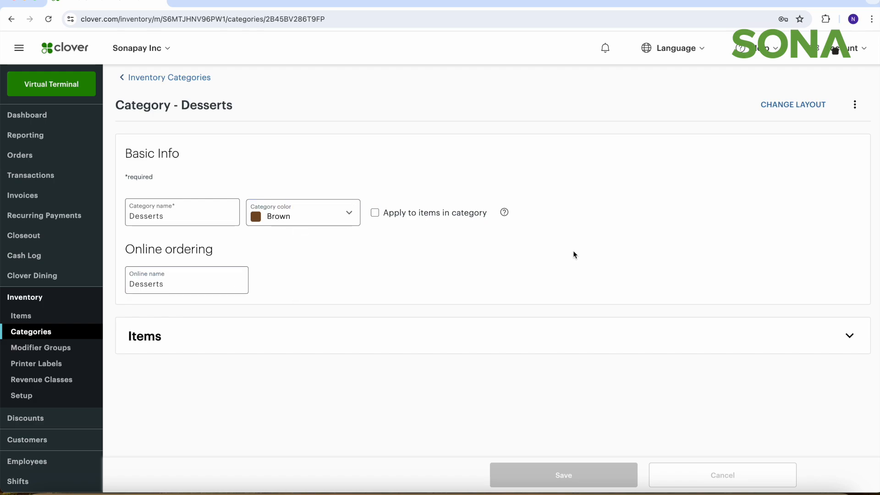